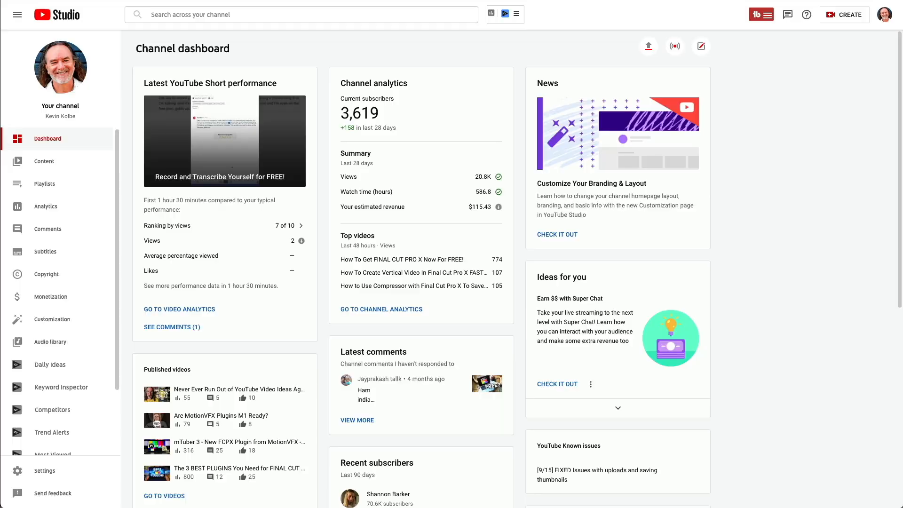
mouse_move(872, 342)
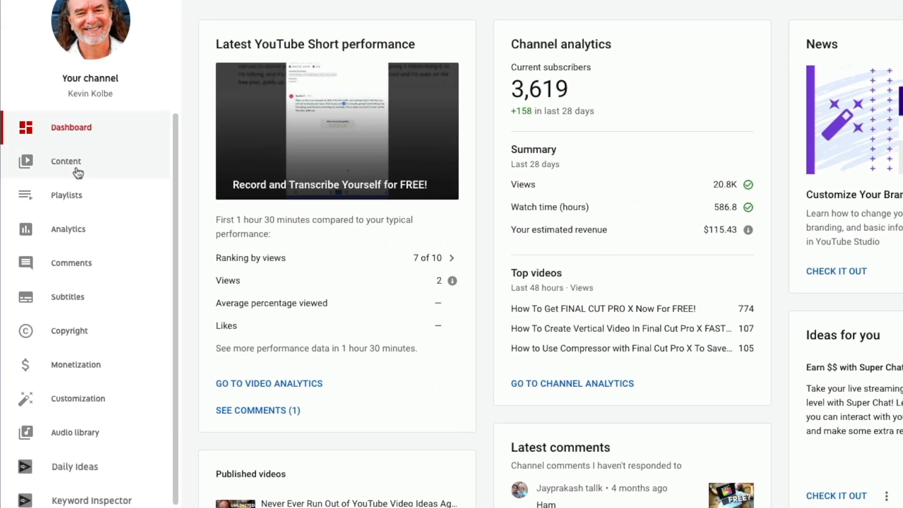
Open the Content page to list the channel's uploaded videos
left_click(66, 162)
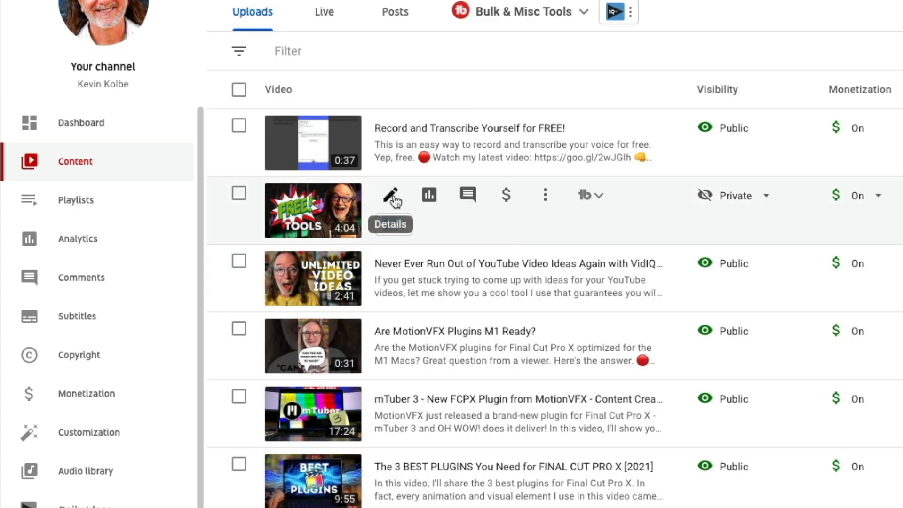
Open details for '5 Free Tools for Content Creators (2021)' and scroll to Thumbnail
left_click(392, 194)
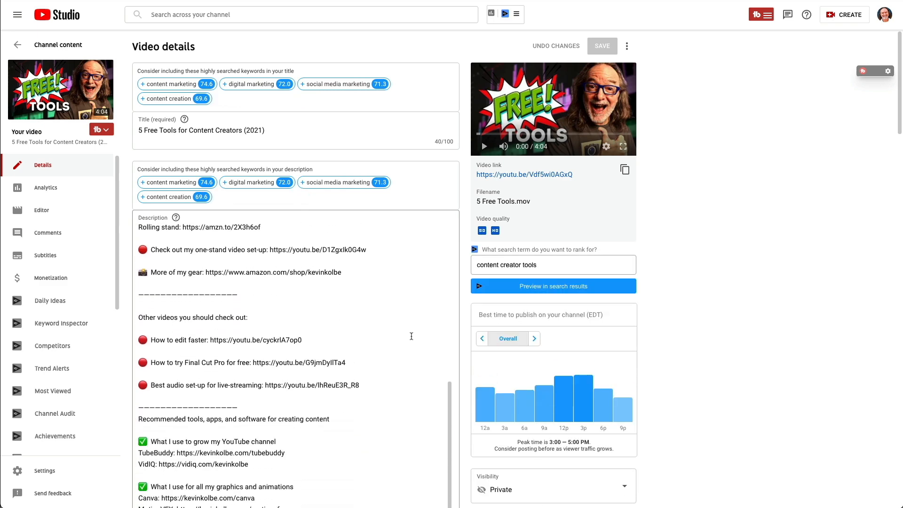
scroll("down", 3)
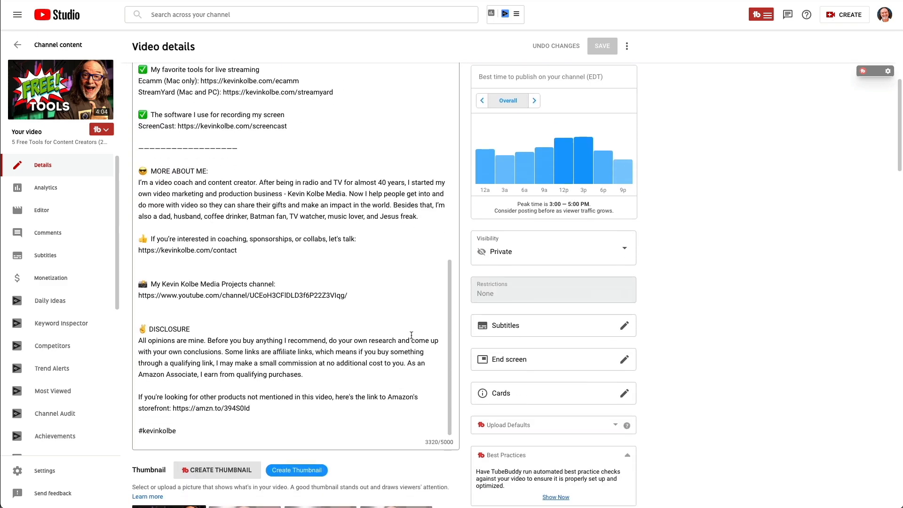
scroll("down", 3)
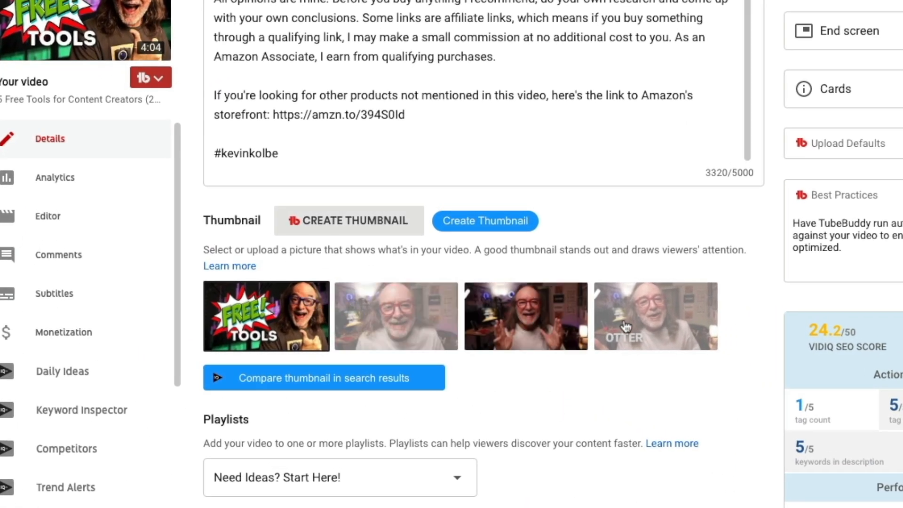
mouse_move(478, 311)
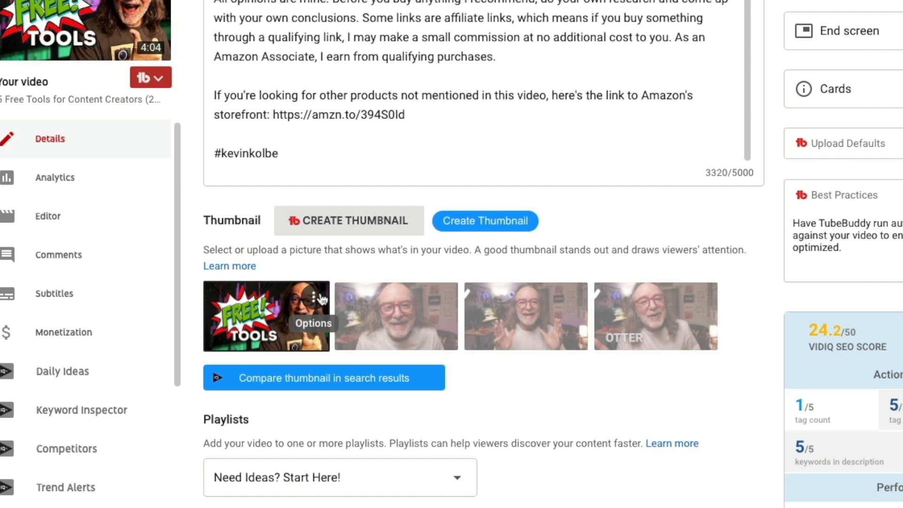
Change the thumbnail to Creator Free Tools.png from the Desktop
left_click(314, 322)
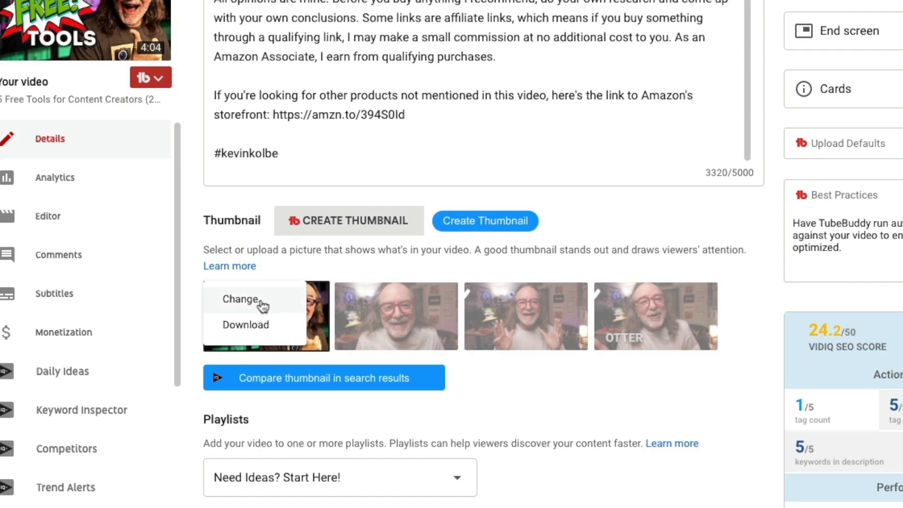
left_click(239, 299)
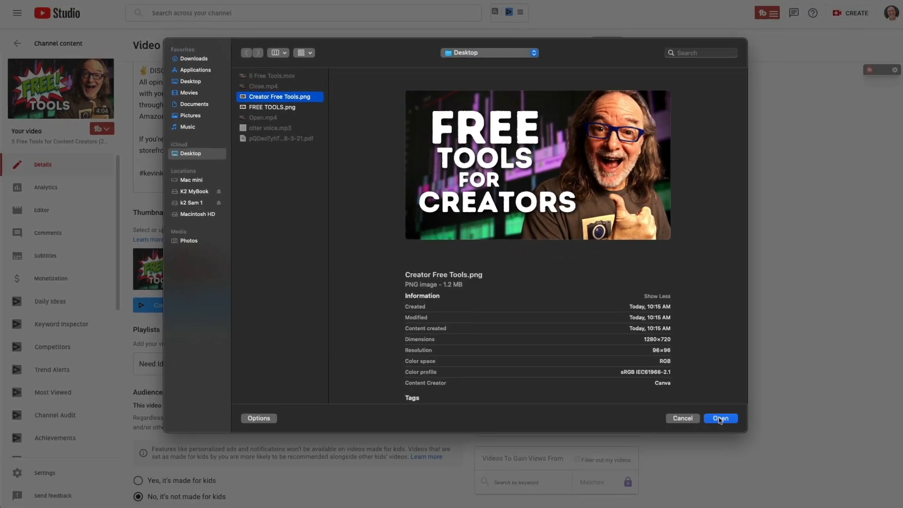
left_click(721, 418)
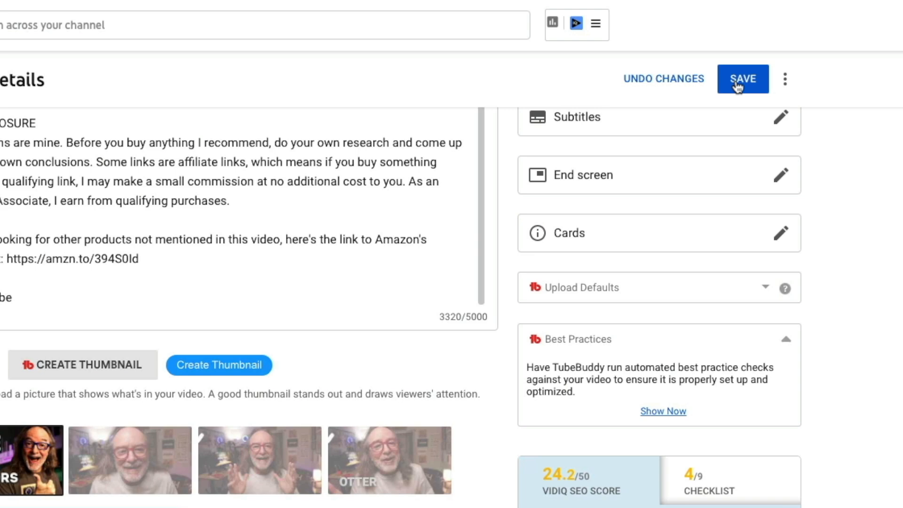
Save the video details and return to the channel's uploads list
left_click(742, 79)
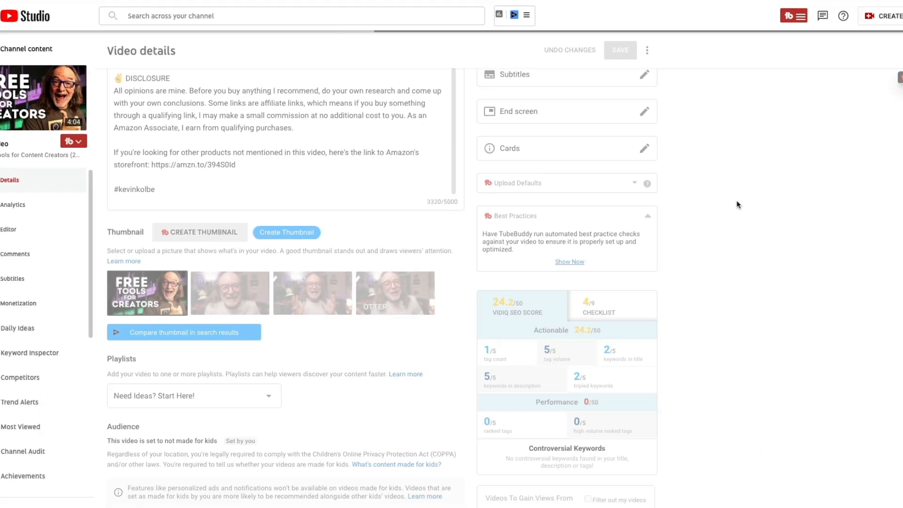
left_click(620, 51)
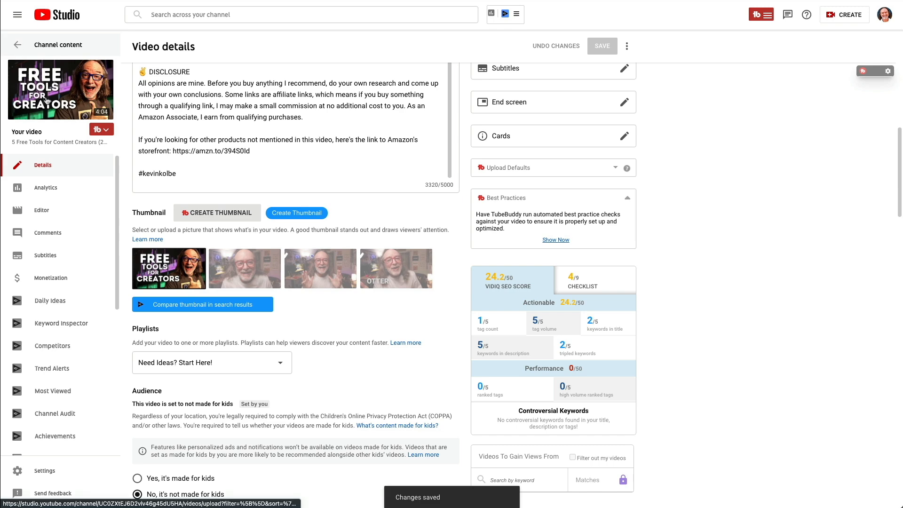
left_click(17, 44)
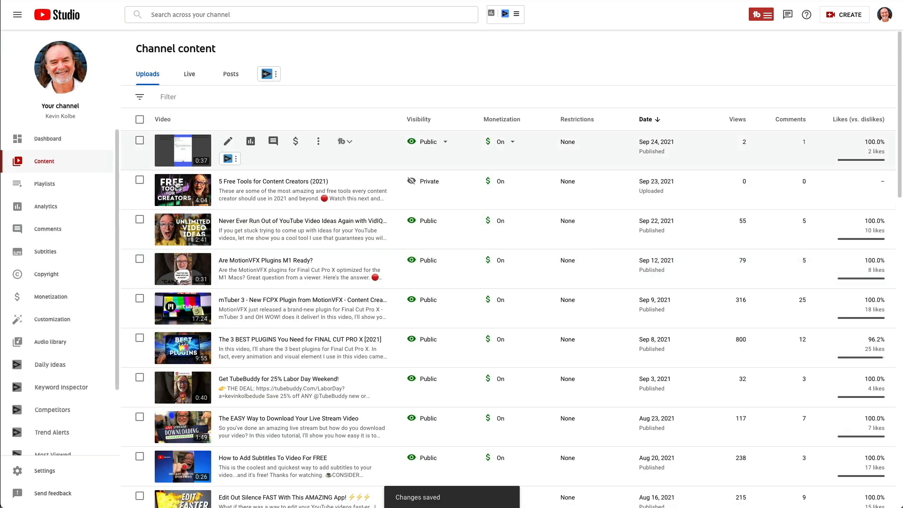